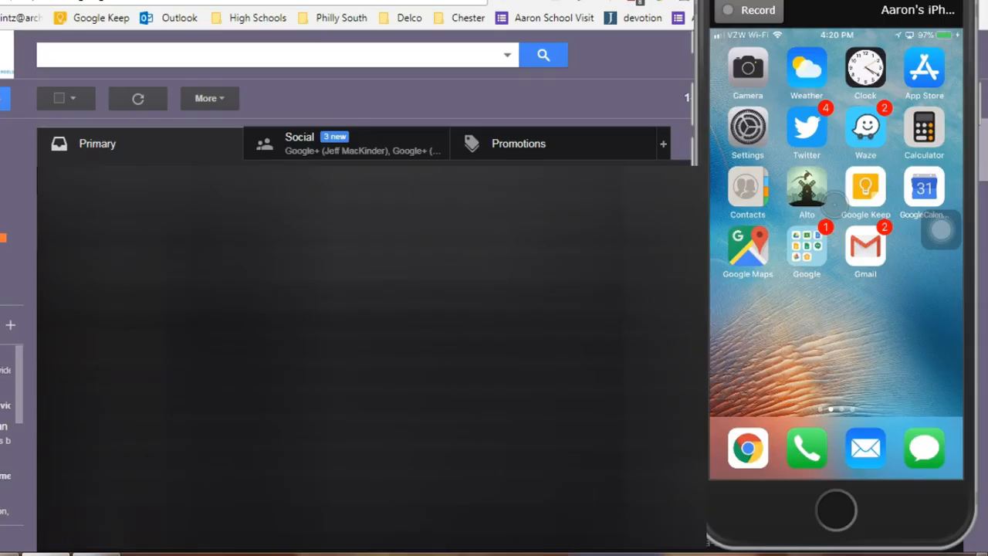
# - Launch Slides, load the Elementary District Meetings deck, and start presenting it
pyautogui.click(806, 251)
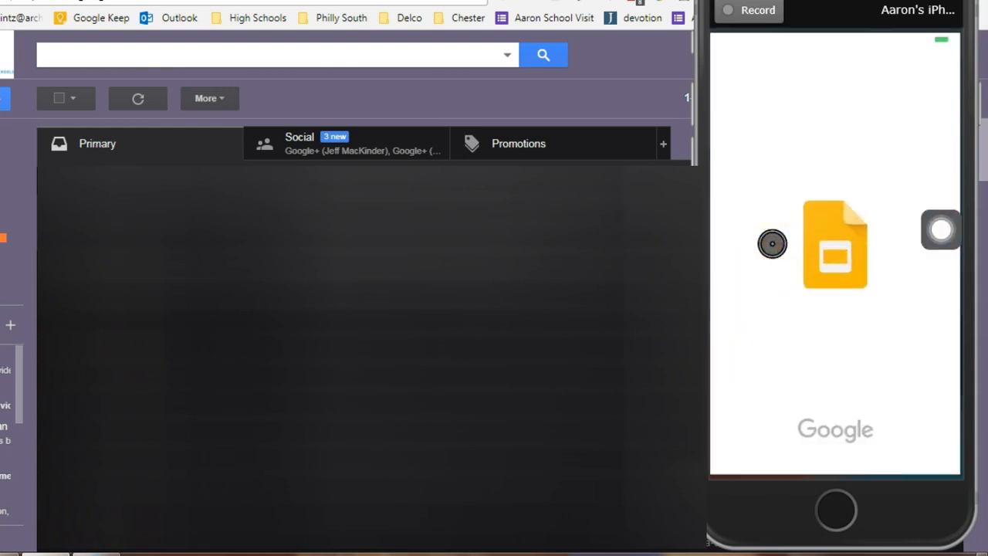
pyautogui.click(835, 245)
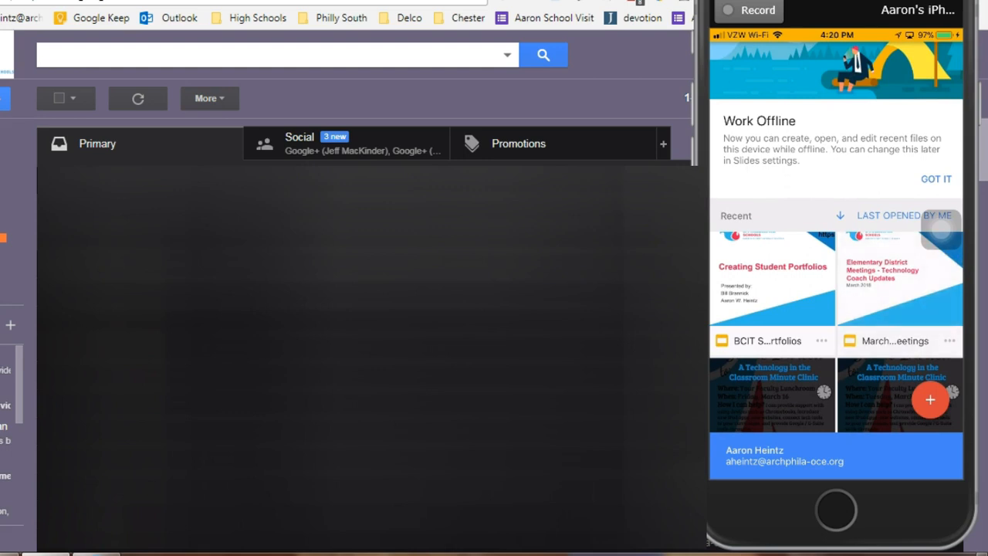
pyautogui.click(900, 278)
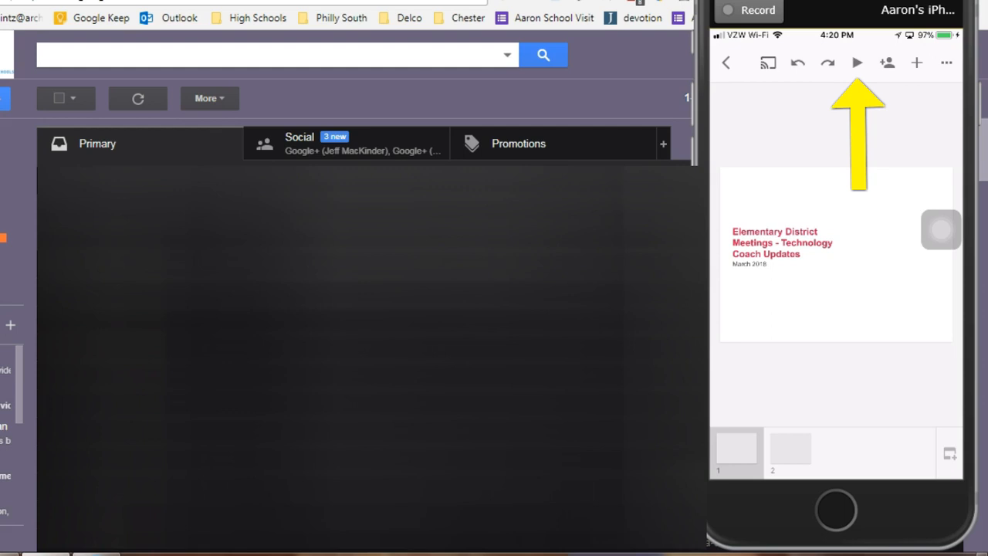
pyautogui.click(768, 63)
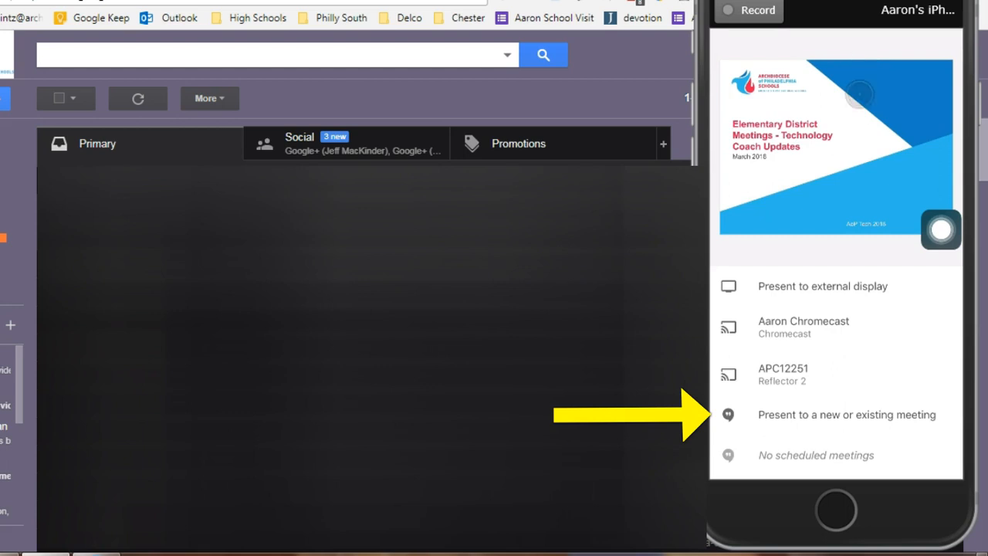
pyautogui.click(847, 415)
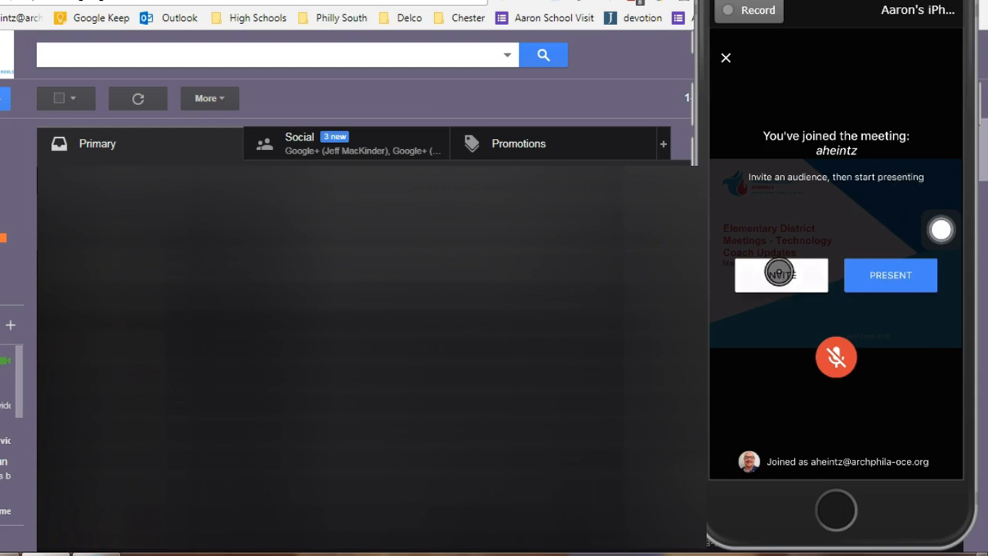
# - Invite the audience by emailing the meeting link to your own address via Gmail
pyautogui.click(780, 275)
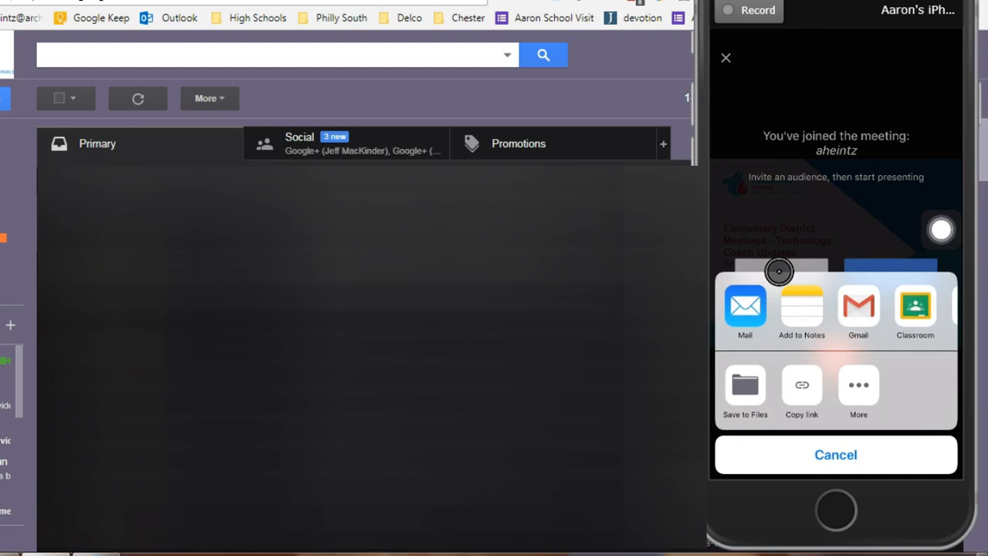
pyautogui.click(836, 454)
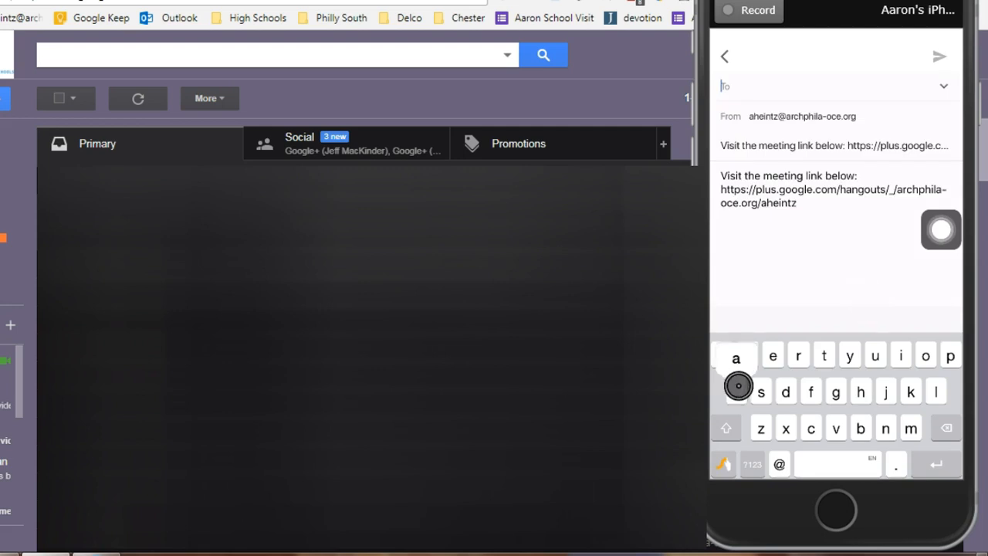
pyautogui.write('aron Heintz')
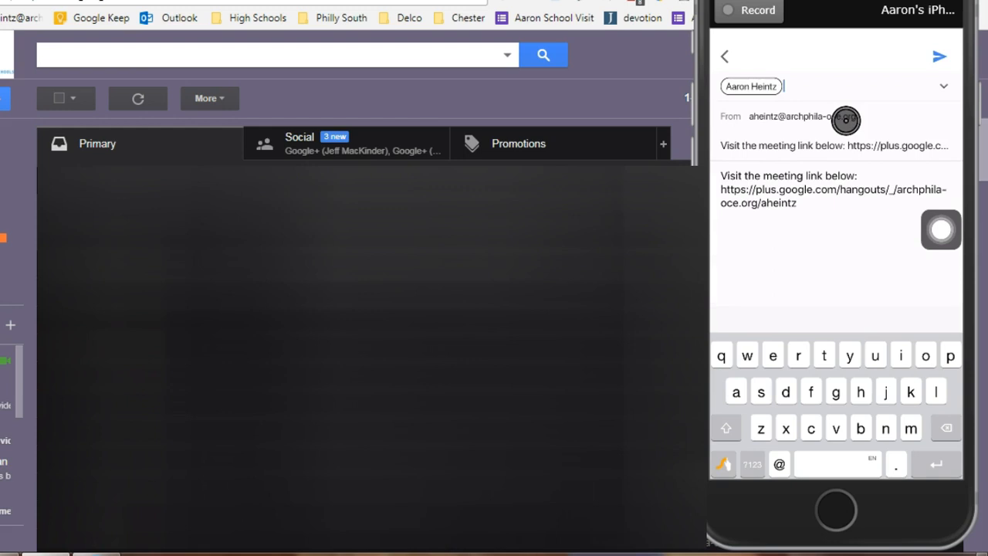
pyautogui.click(940, 57)
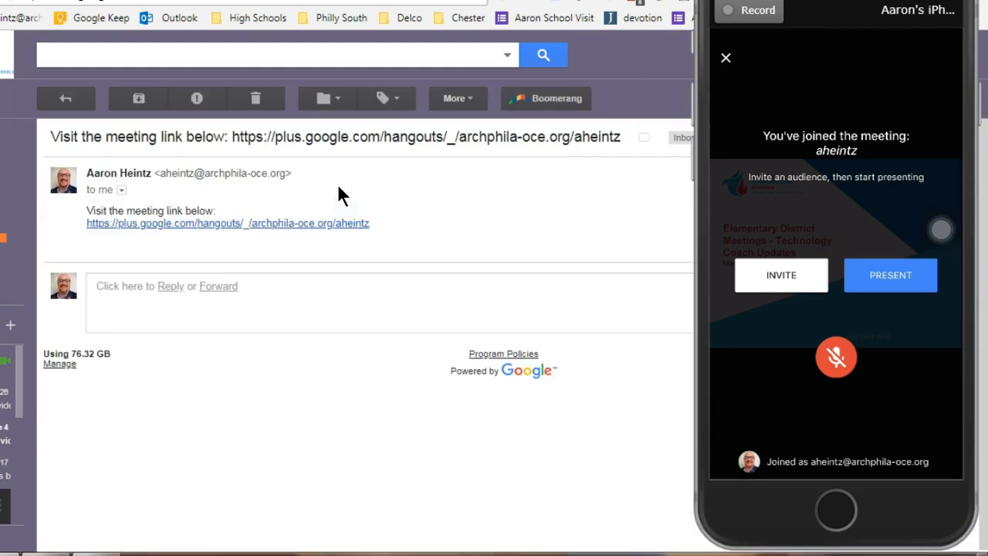
# - Follow the hangouts meeting link from the invitation email in desktop Gmail
pyautogui.click(227, 223)
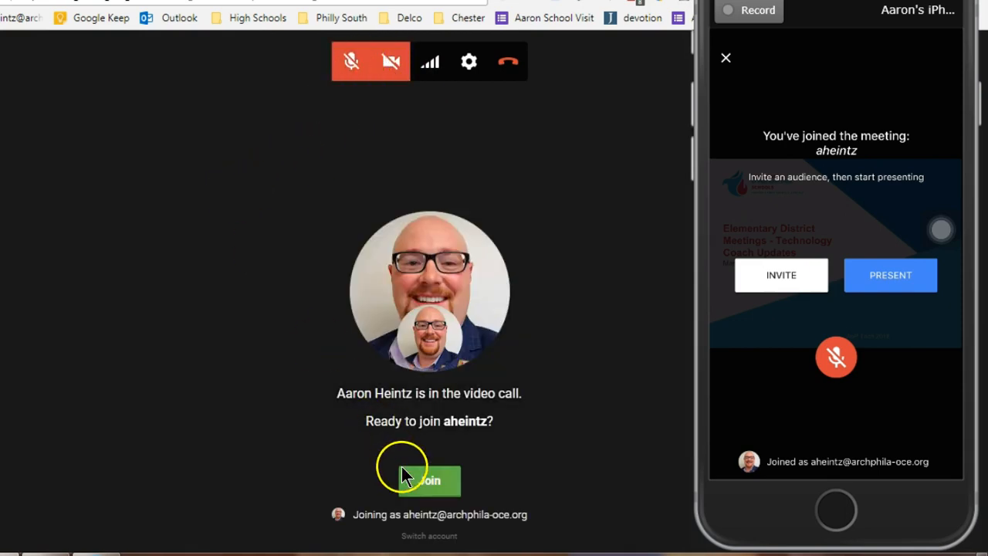
# - Join the video call on the desktop and clear the hand-drawn Hi annotation from slide 1
pyautogui.click(430, 480)
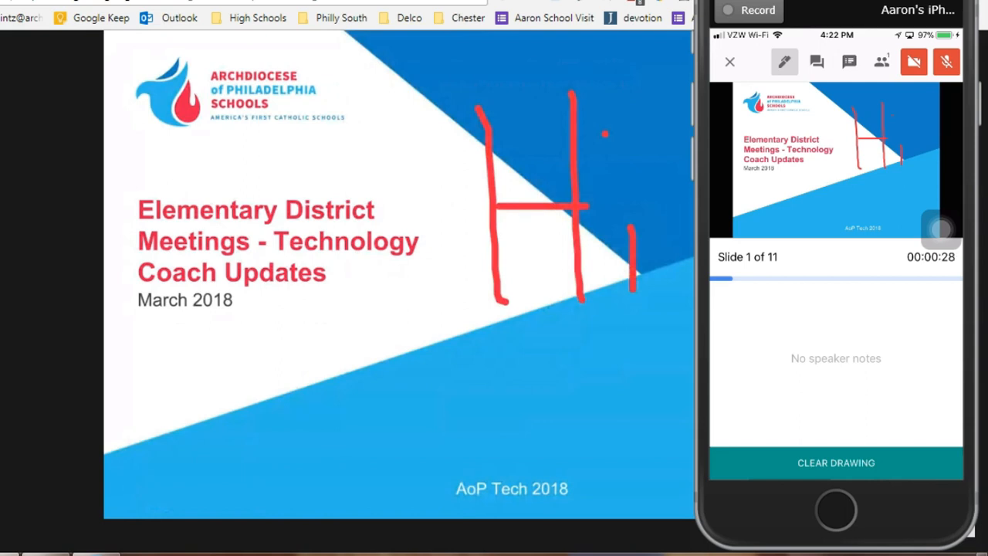
pyautogui.click(835, 463)
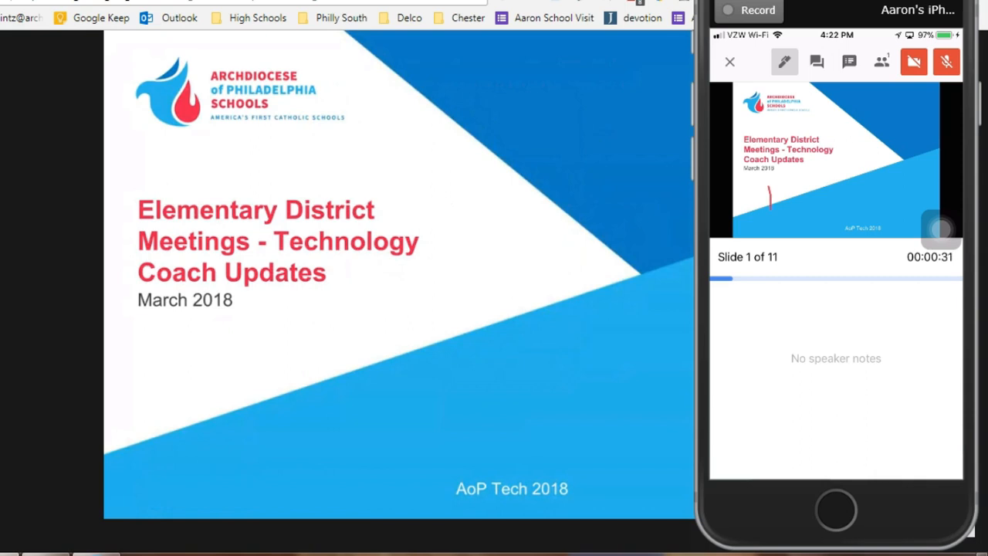